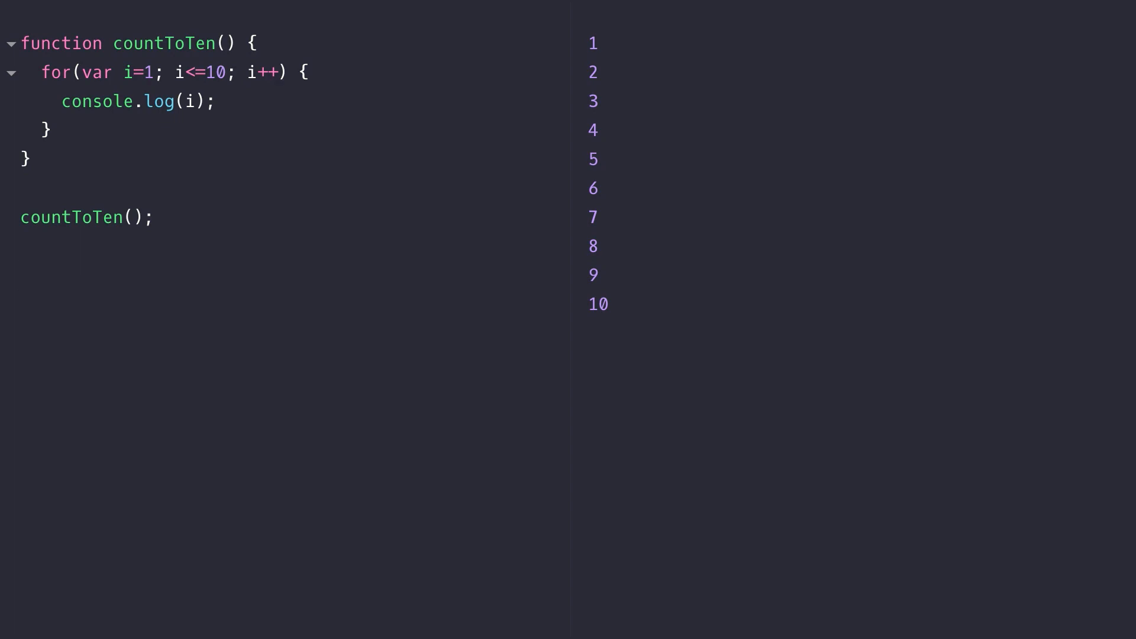
Add console.log(i); after the countToTen loop and change the loop's var to let.
left_click(20, 277)
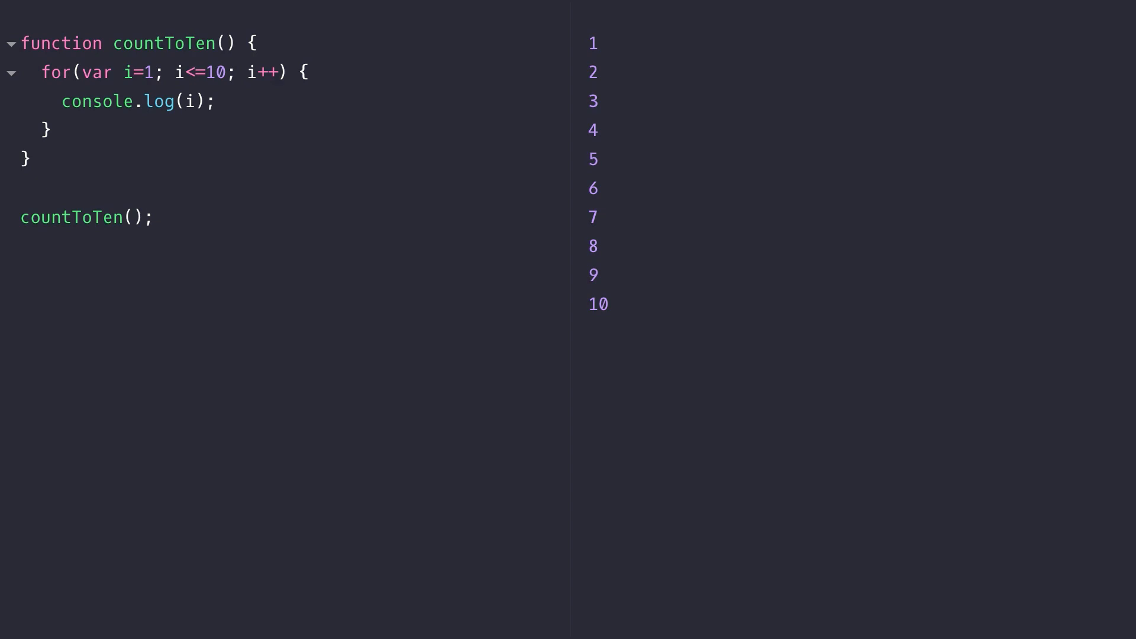
left_click(20, 276)
type("console.log(i")
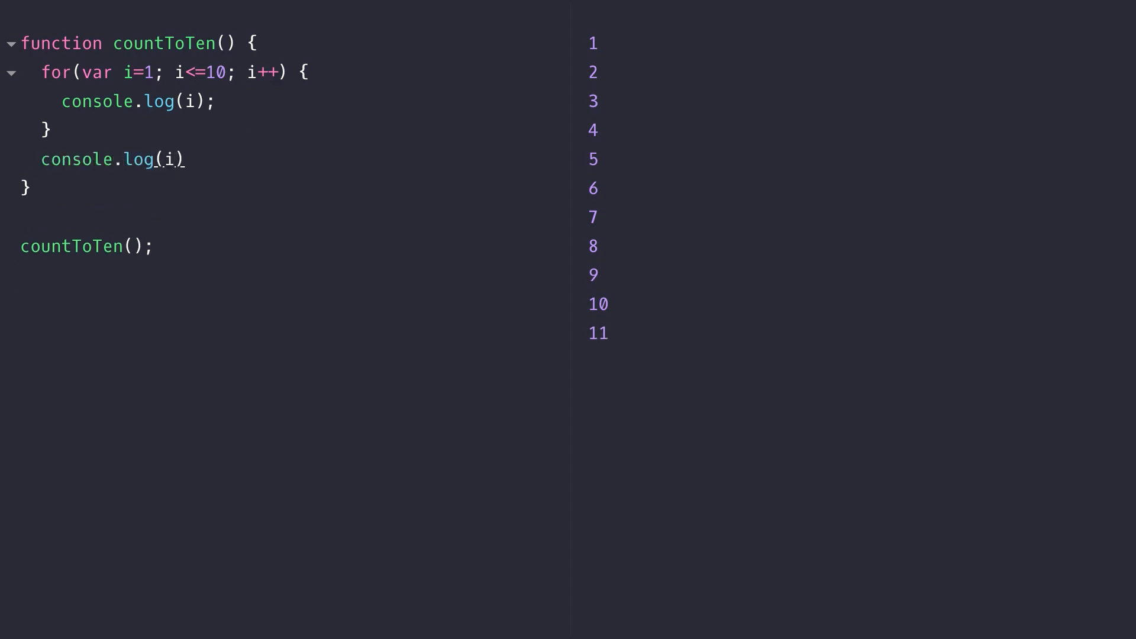
type(";")
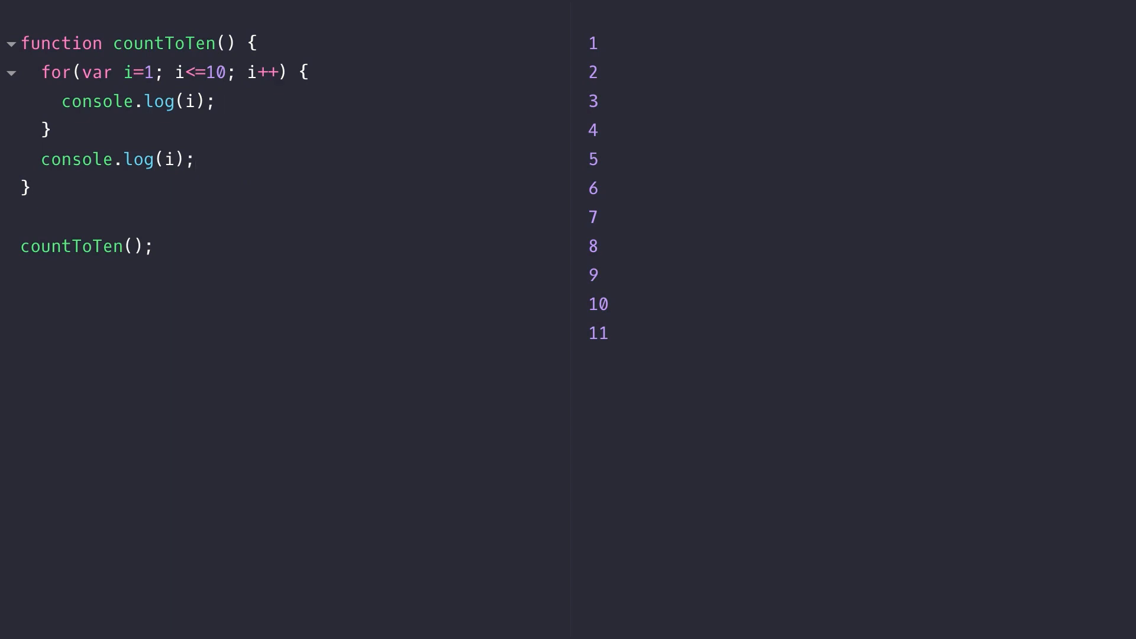
left_click(194, 159)
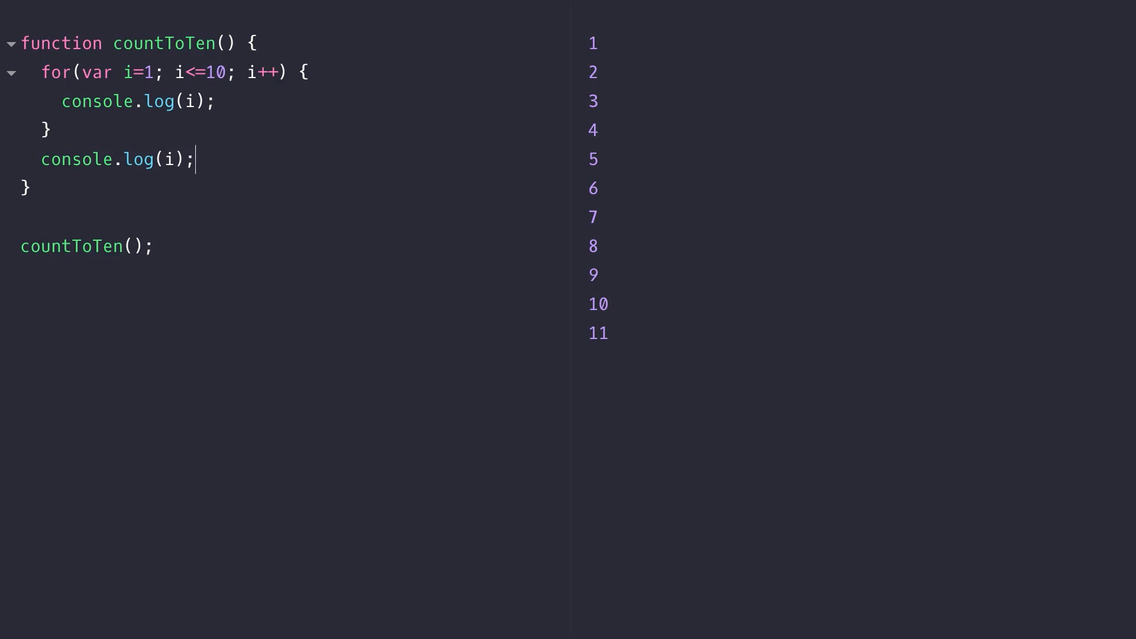
type("let")
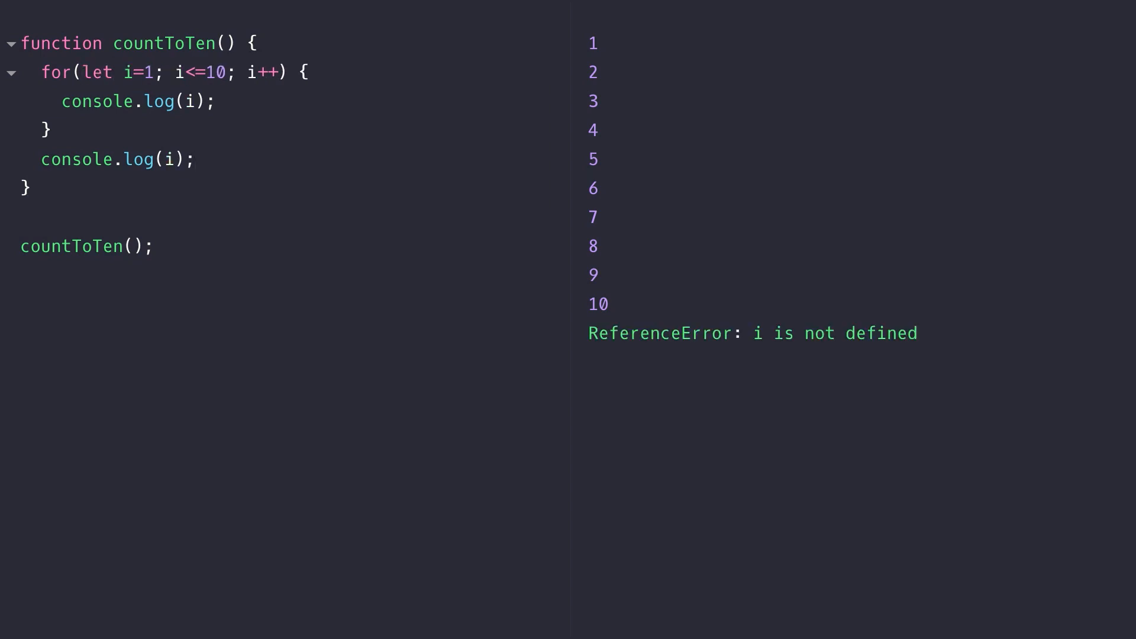
left_click(116, 71)
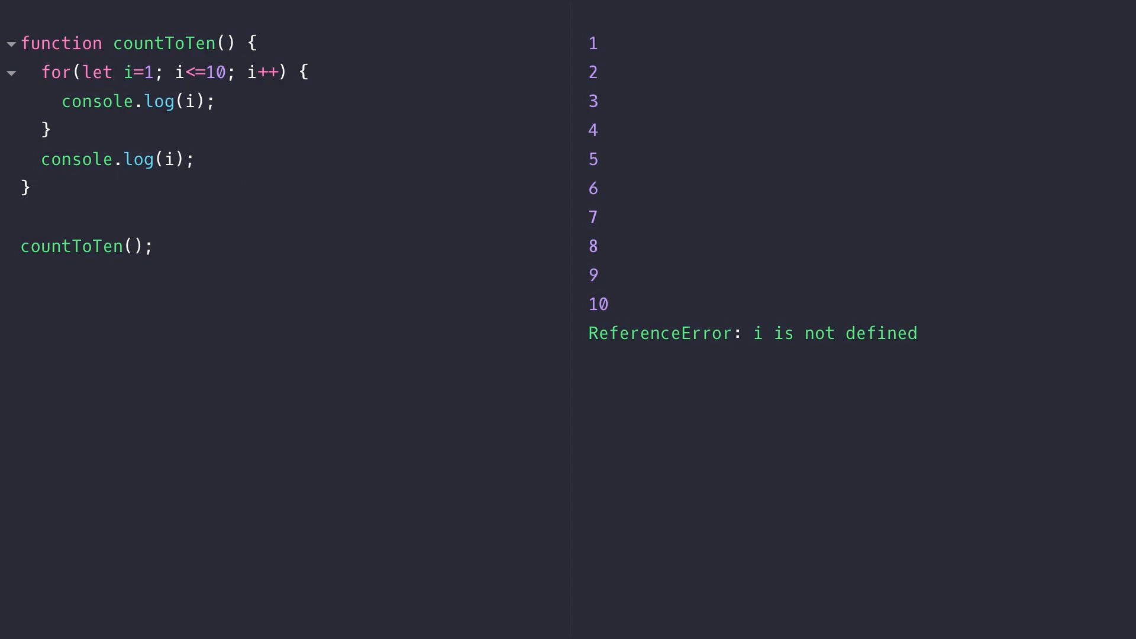
left_click(114, 71)
type("function multiply(n) {")
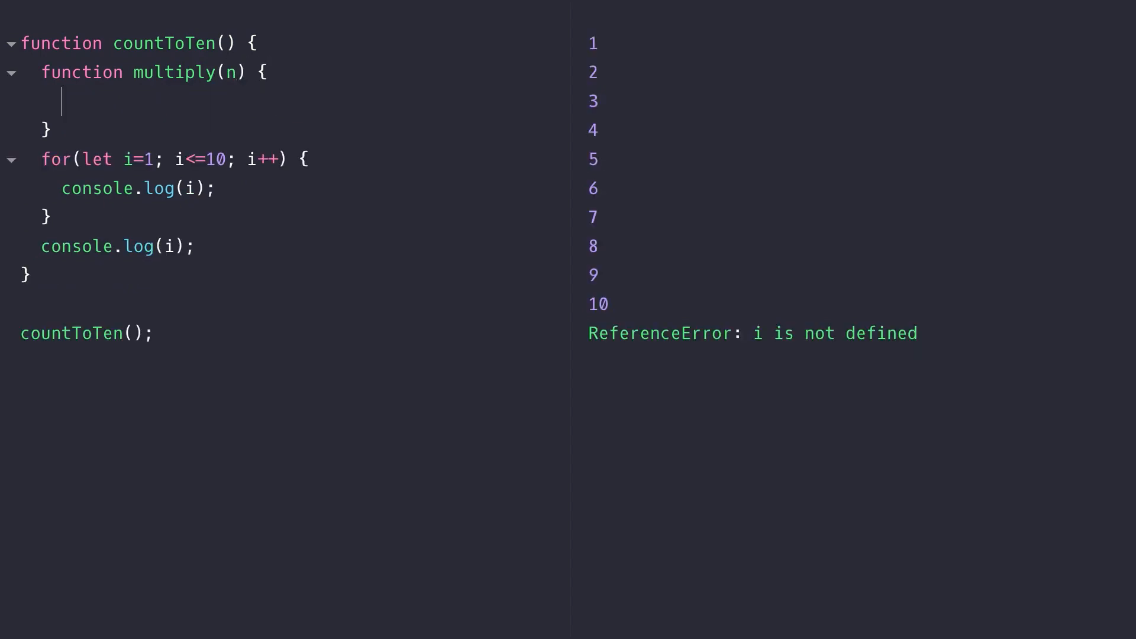
Make multiply(n) return n * 2 and log multiply(i) inside the loop.
type("return n * 2;")
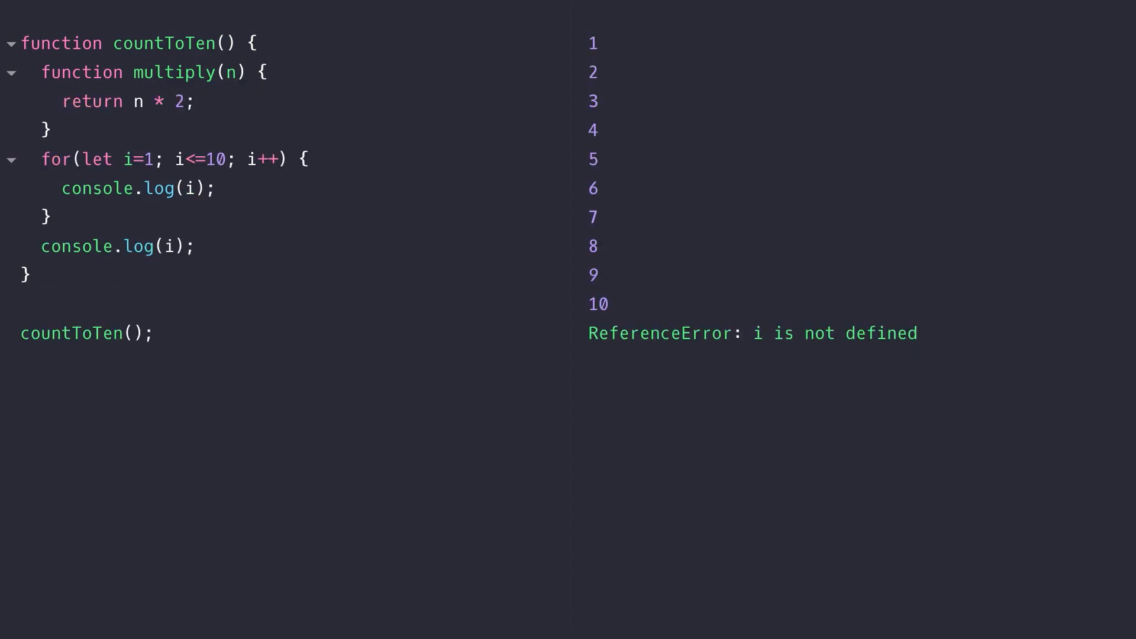
left_click(196, 100)
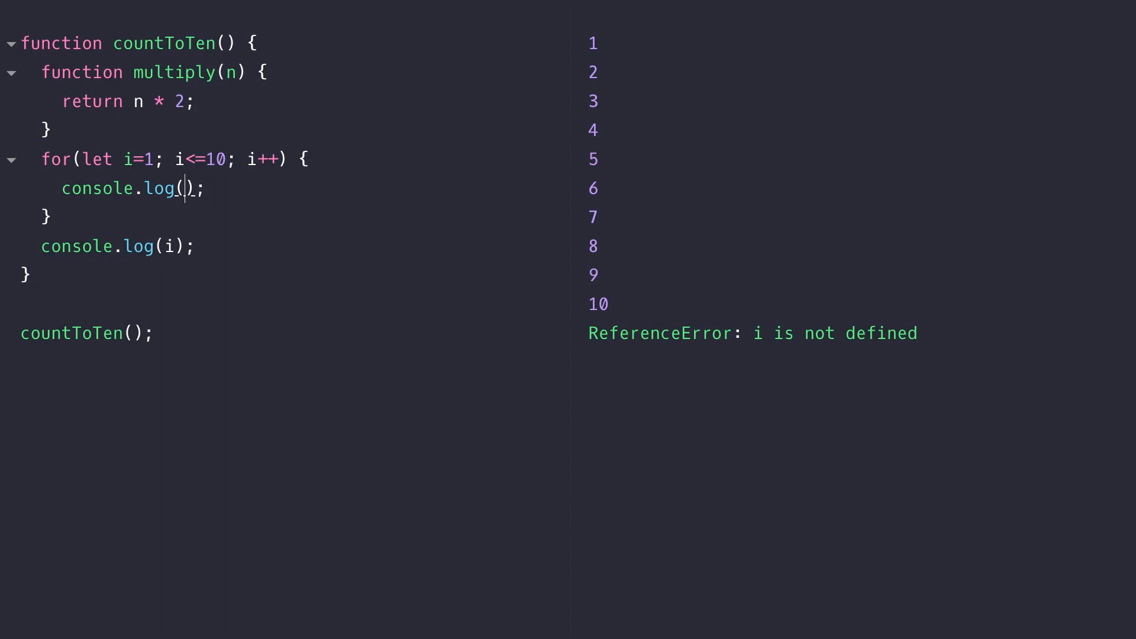
type("multiply(i")
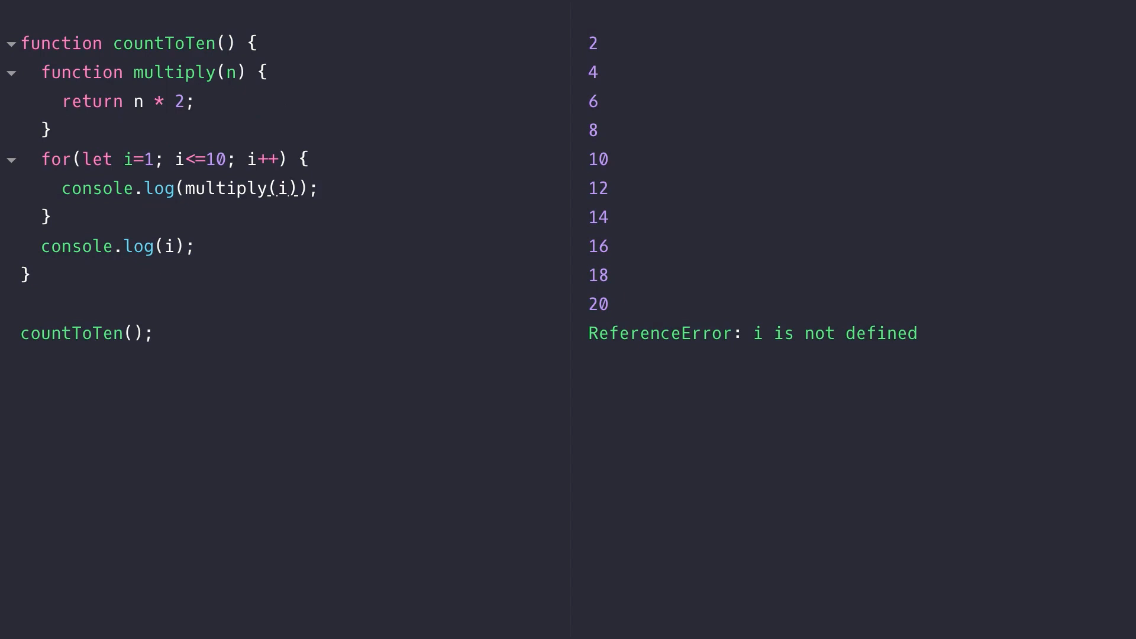
left_click(288, 188)
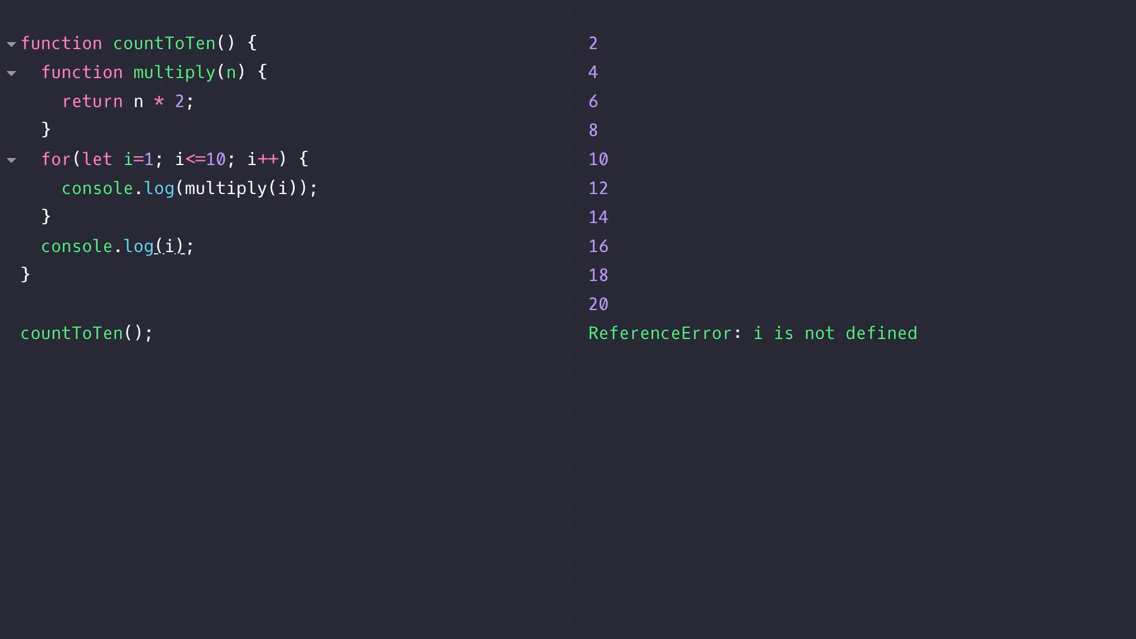
Replace i with multiply(10) in the log after the loop.
type("multiply(10)")
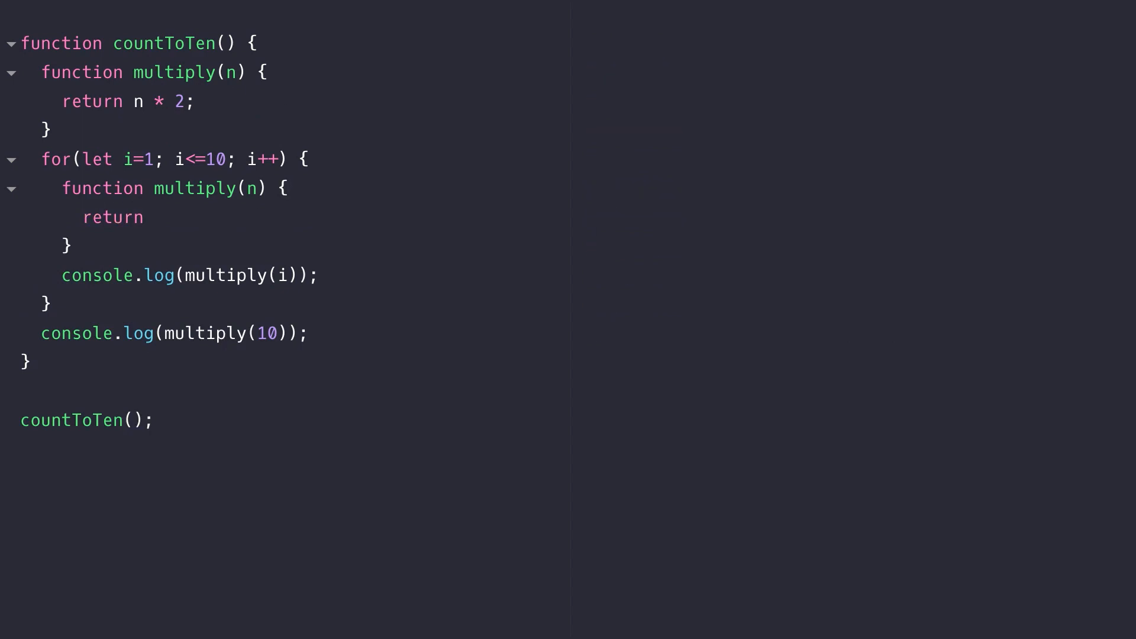
Give the loop-scoped multiply(n) the body return n * 5;.
type("n * 5;")
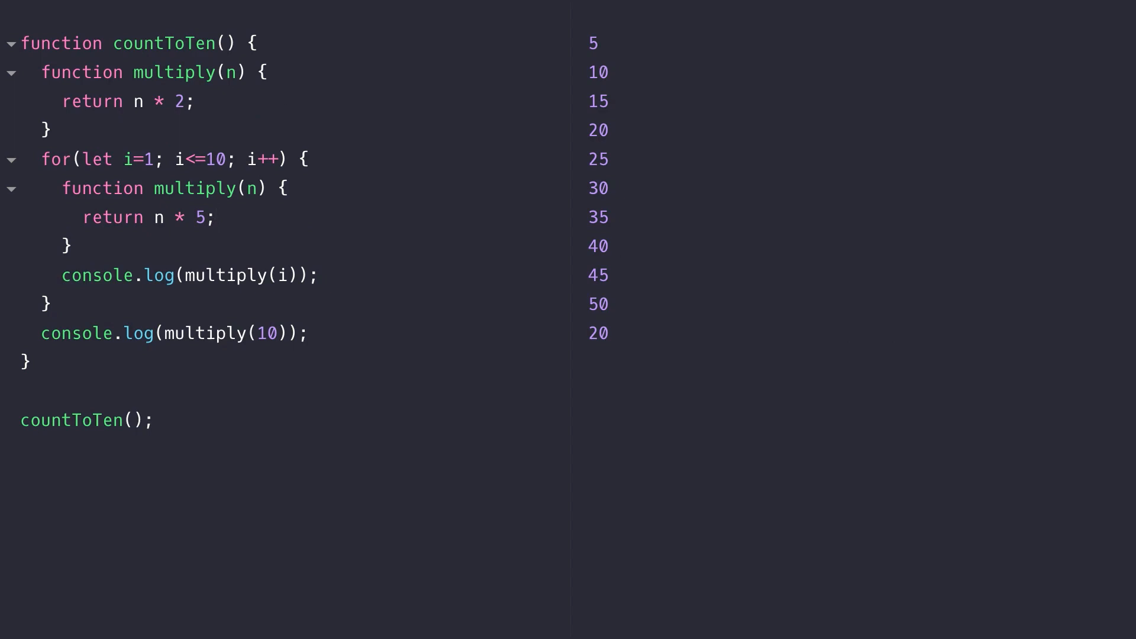
left_click(216, 217)
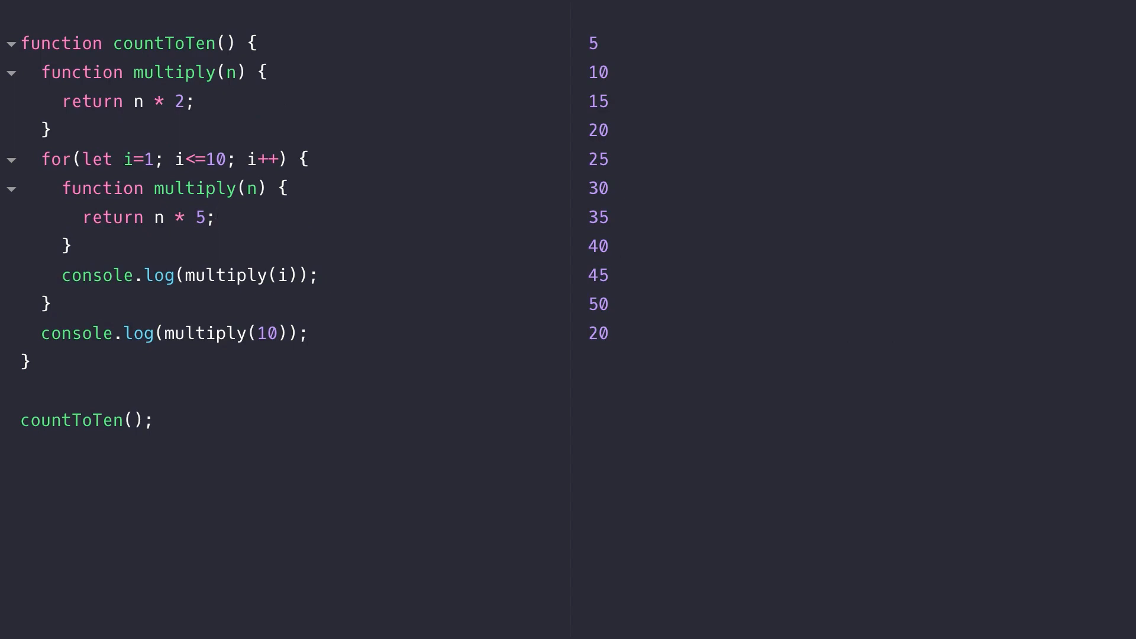
left_click(217, 217)
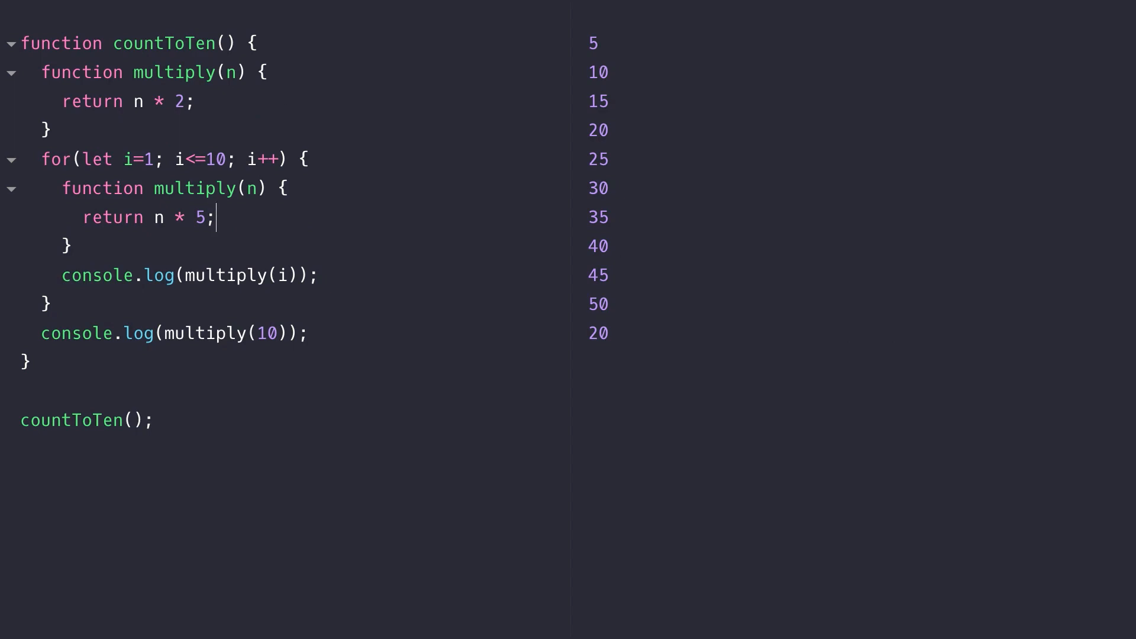